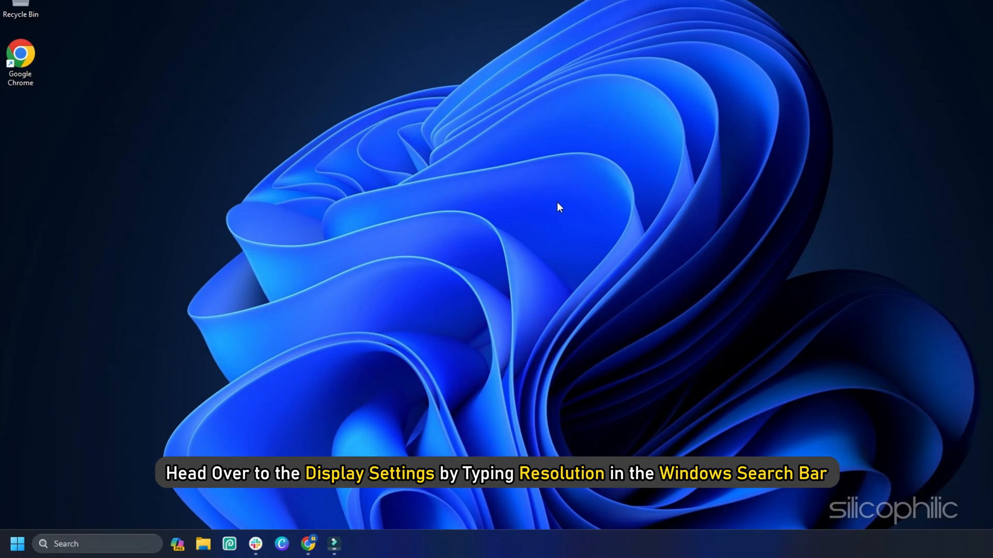
Search 'resolution', open Change the resolution of the display, then go to Advanced display.
type("resolution")
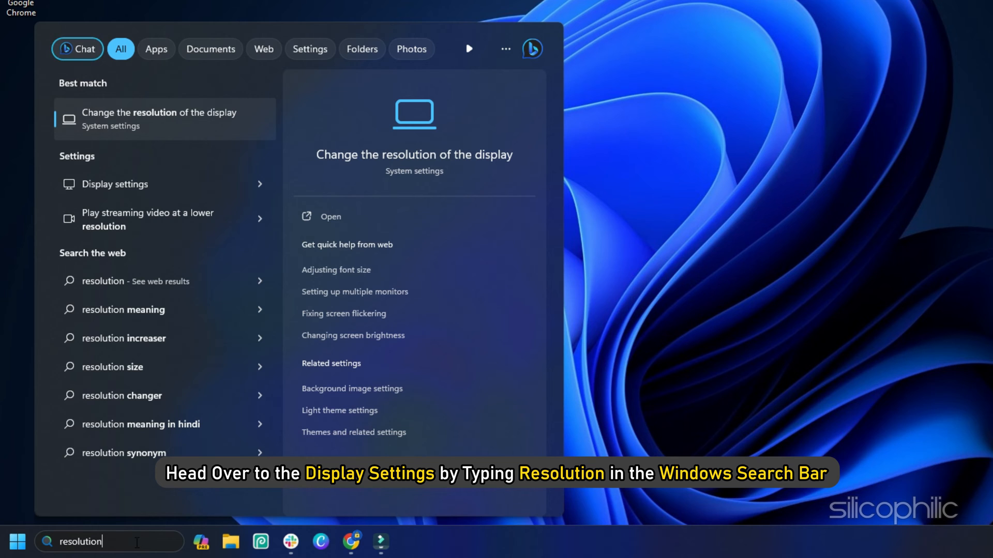
left_click(163, 119)
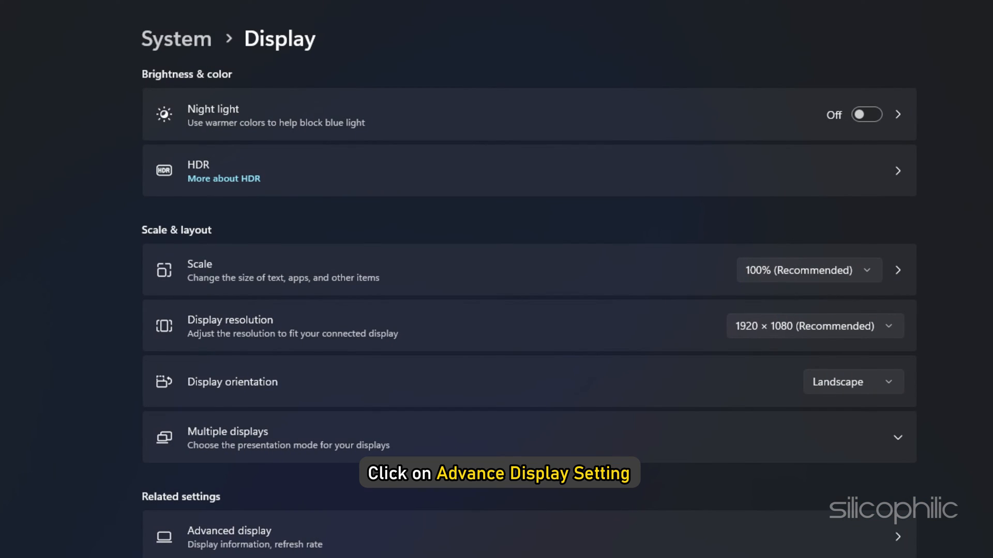
scroll("down", 3)
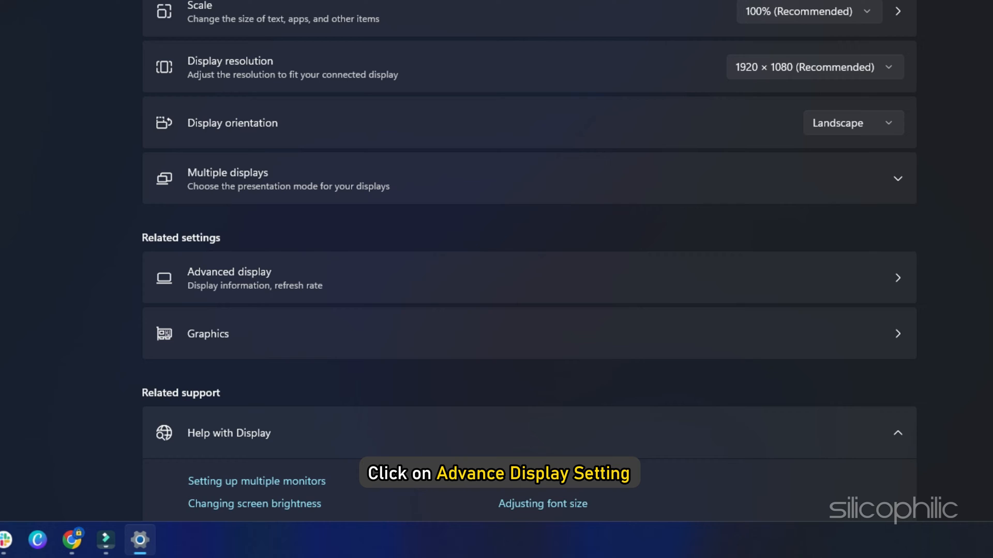
scroll("down", 3)
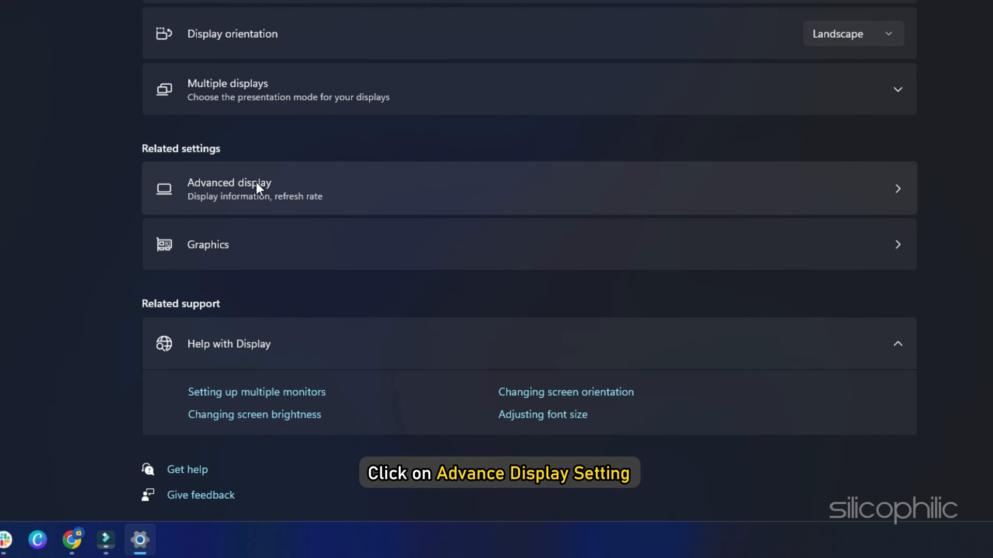
left_click(256, 189)
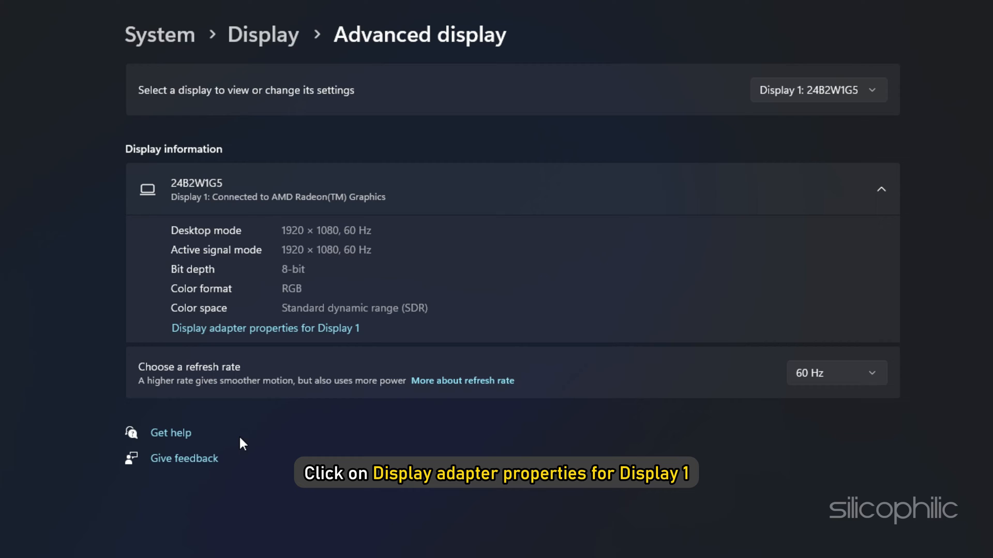
mouse_move(288, 333)
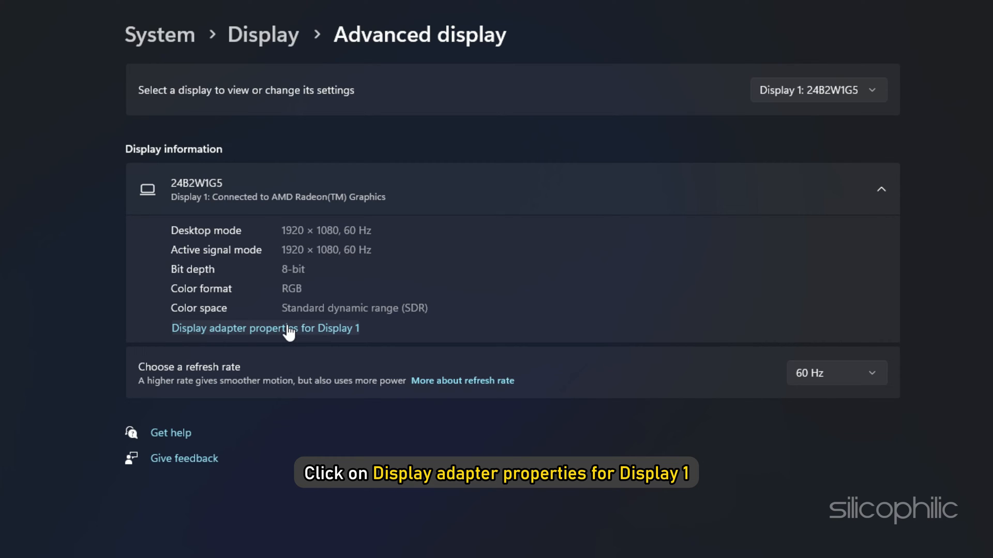
In Display 1 adapter properties choose the 1920 by 1080, 75 Hertz mode and check the Monitor refresh rates.
left_click(282, 329)
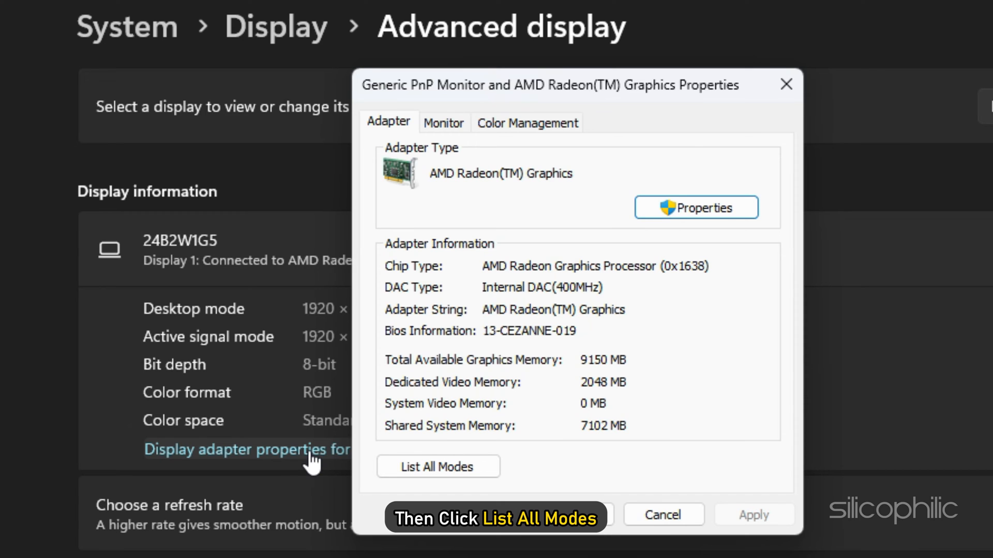
left_click(437, 466)
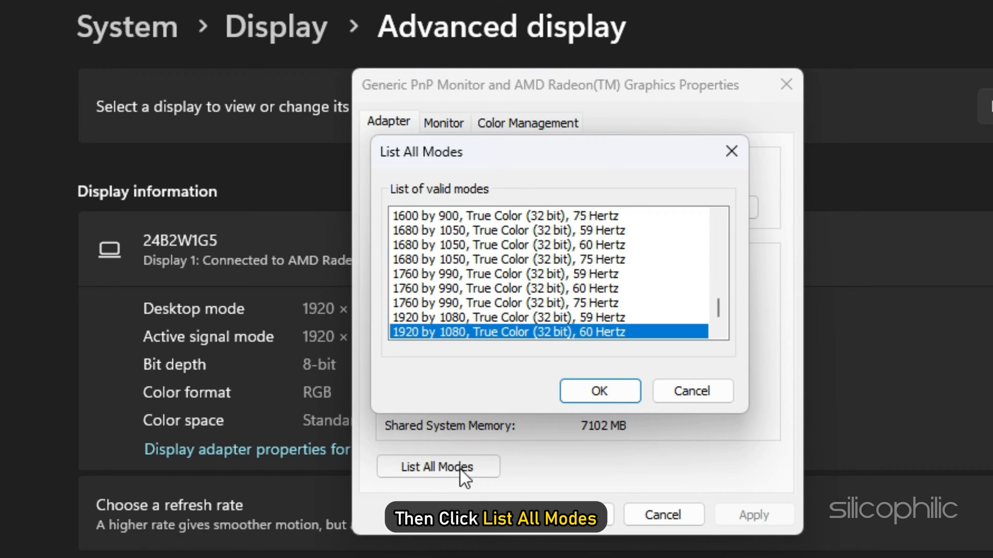
left_click(538, 332)
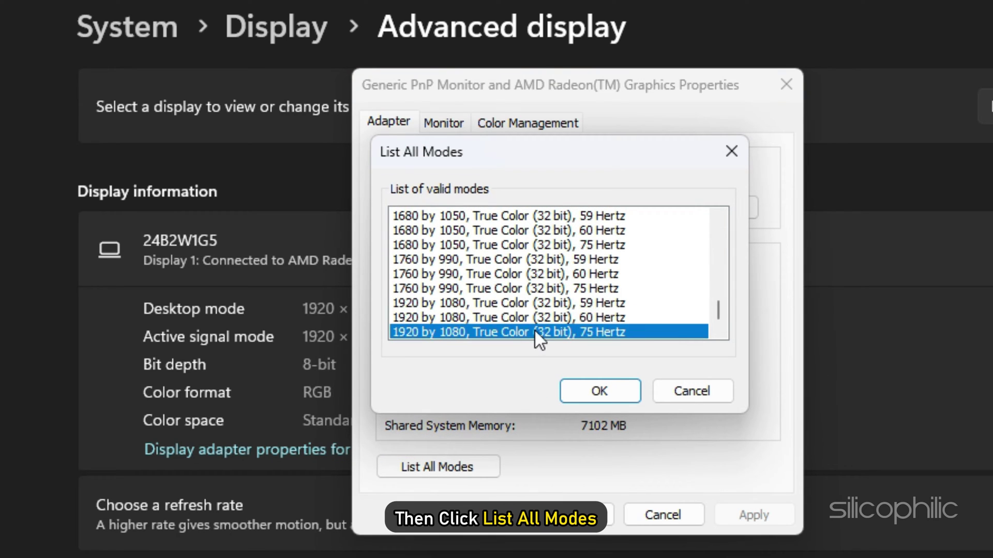
left_click(599, 391)
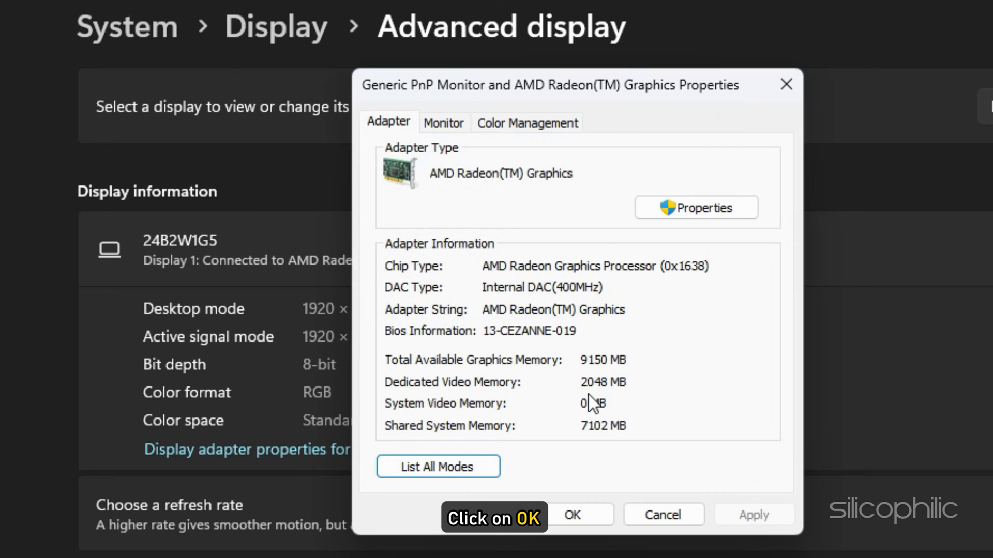
left_click(444, 122)
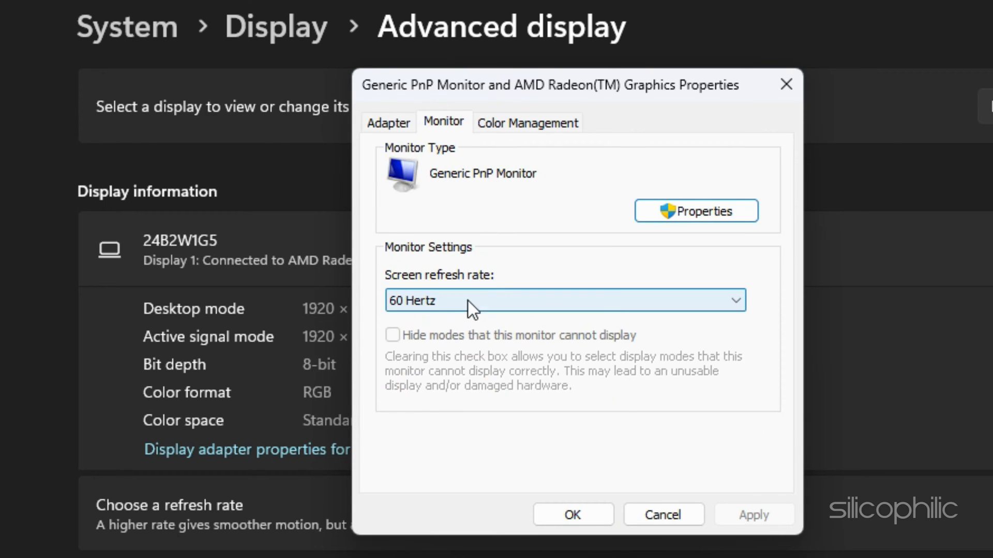
left_click(573, 515)
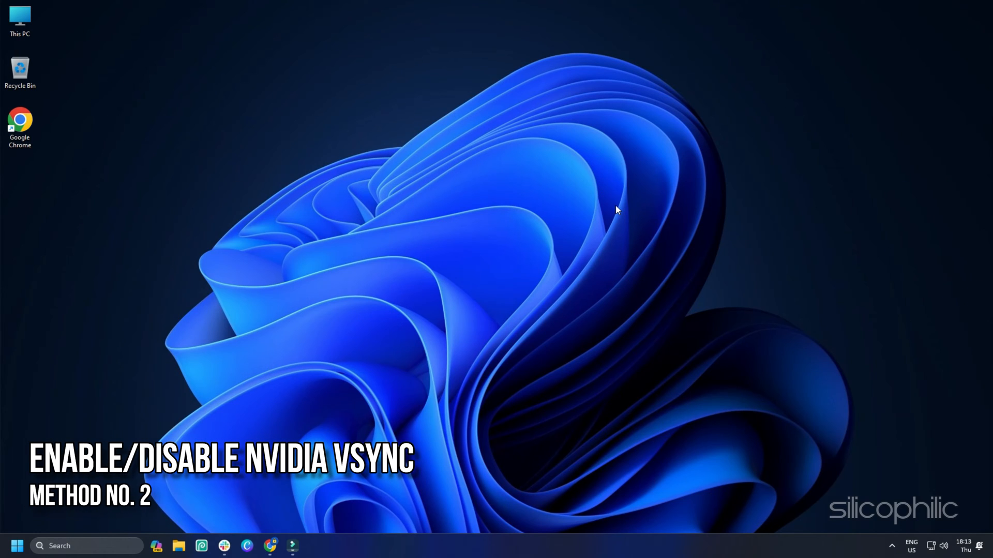
mouse_move(509, 239)
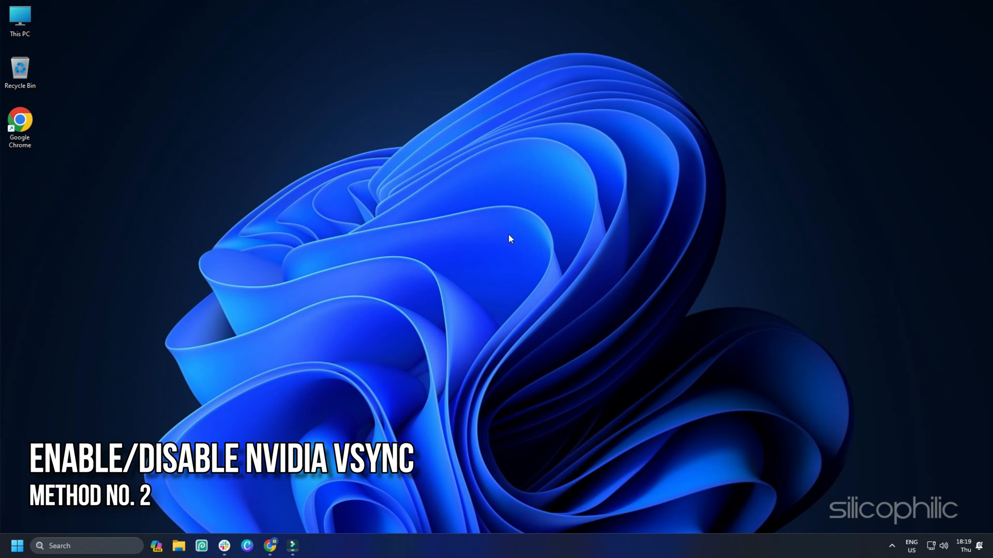
Launch NVIDIA Control Panel from the desktop and set global Vertical sync to Off under Manage 3D settings.
right_click(508, 238)
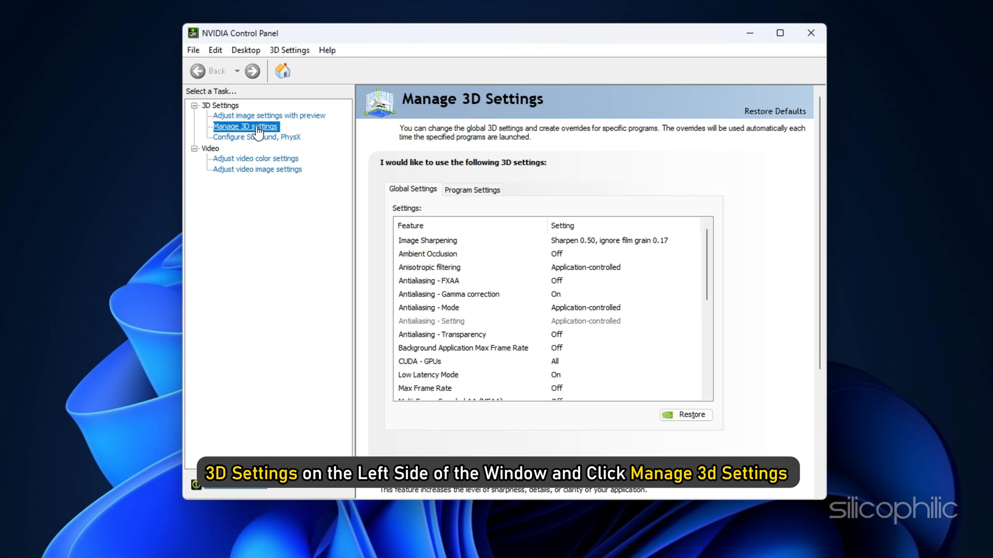
left_click(219, 106)
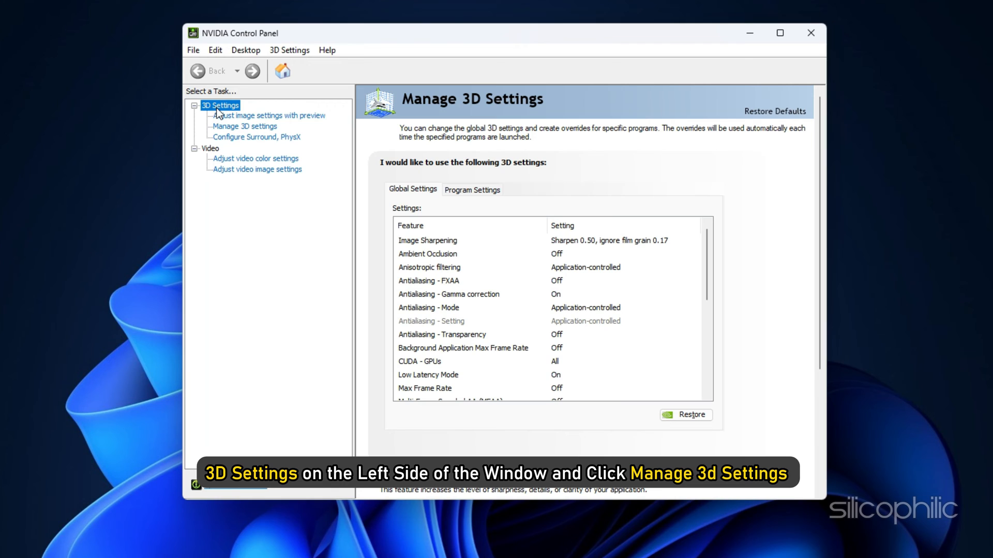
left_click(244, 127)
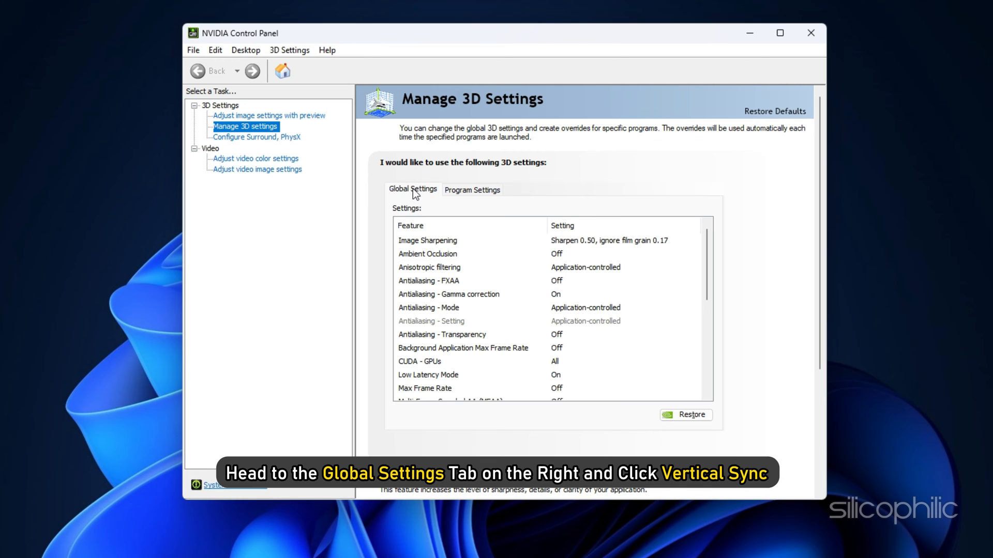
scroll("down", 3)
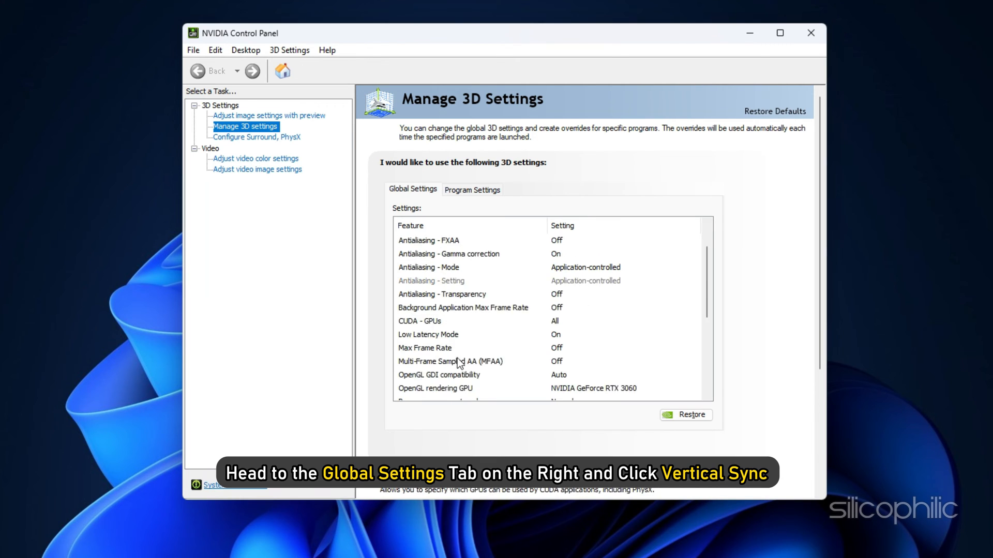
left_click(418, 347)
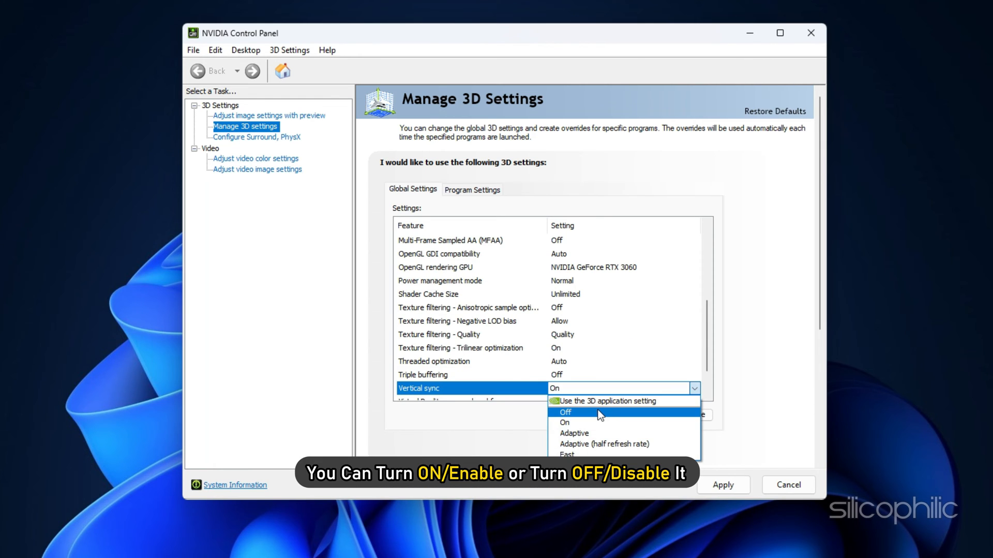
left_click(565, 412)
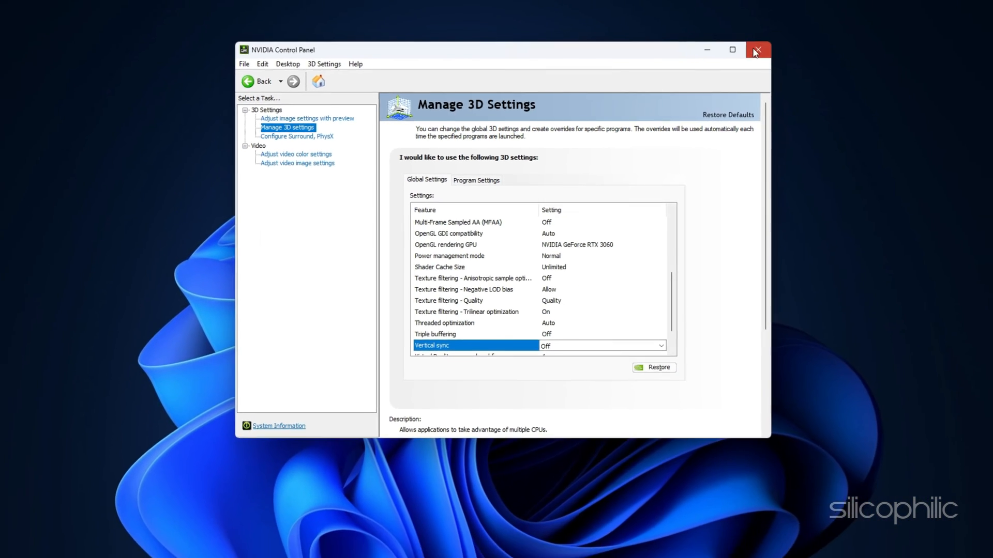
left_click(758, 49)
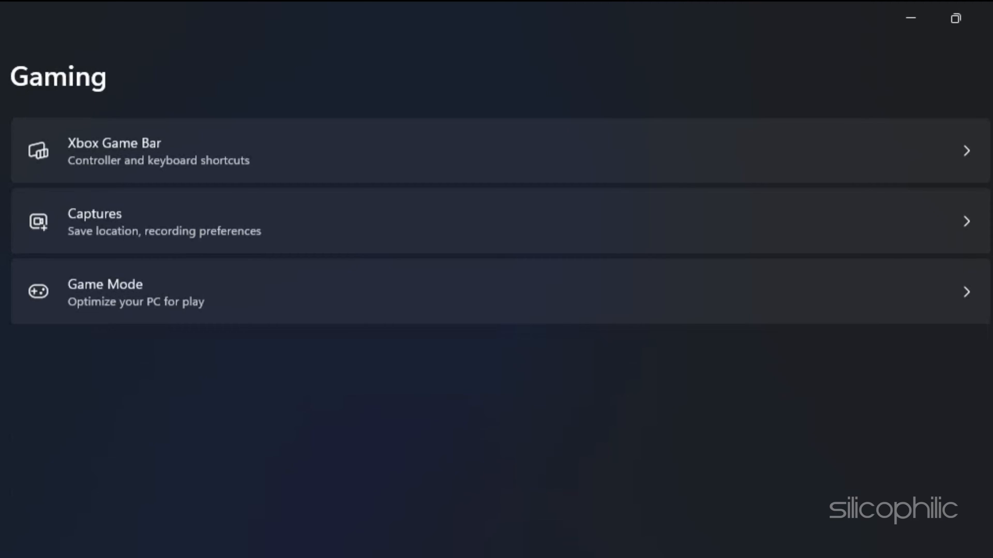
Go to the Game Mode options on the Gaming settings page.
left_click(104, 291)
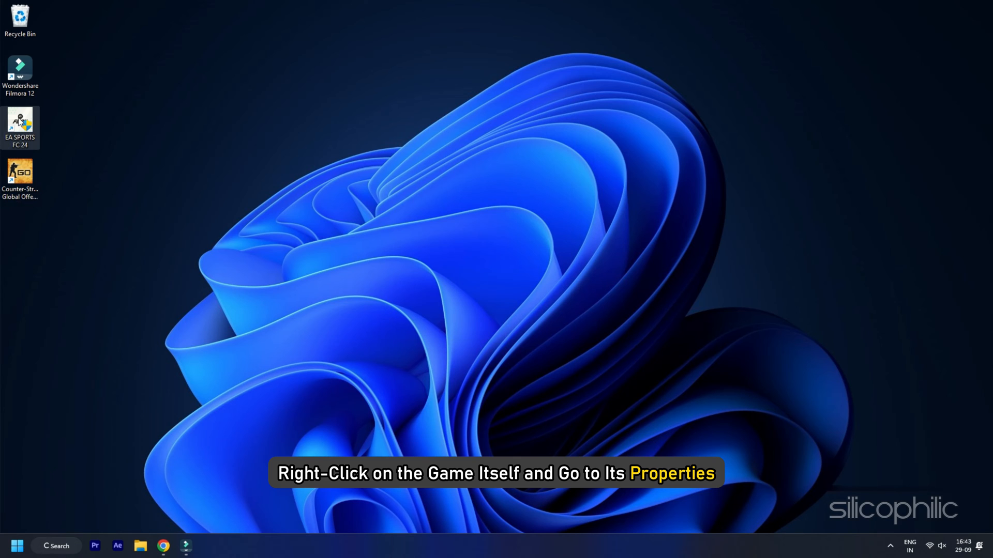
Enable Disable fullscreen optimizations in EA SPORTS FC 24's Compatibility properties and confirm with OK.
right_click(21, 124)
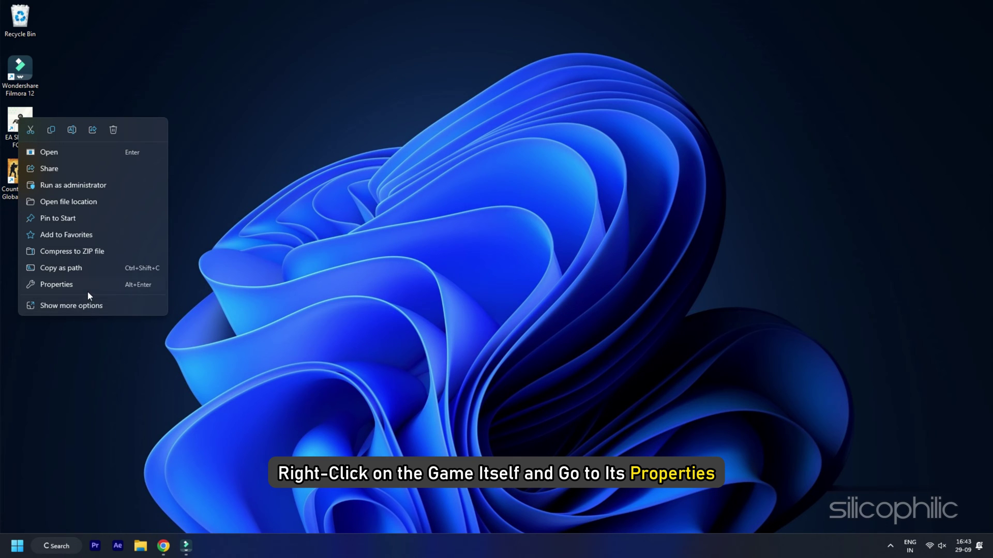
left_click(55, 284)
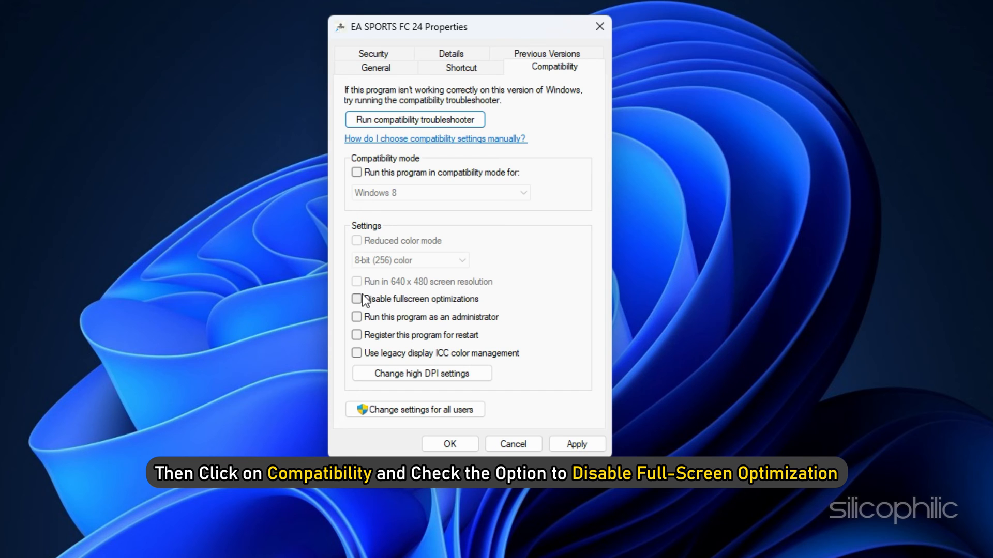
left_click(356, 299)
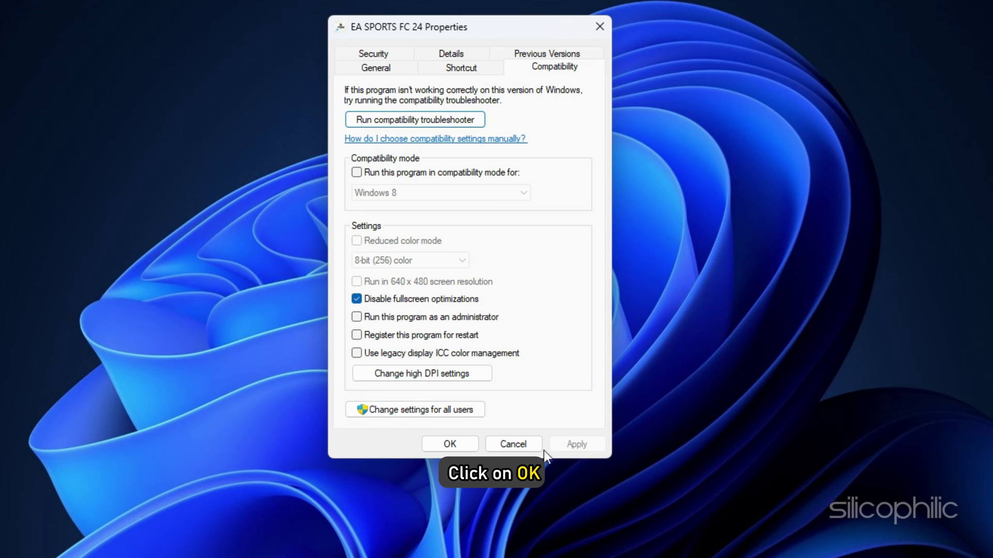
left_click(449, 445)
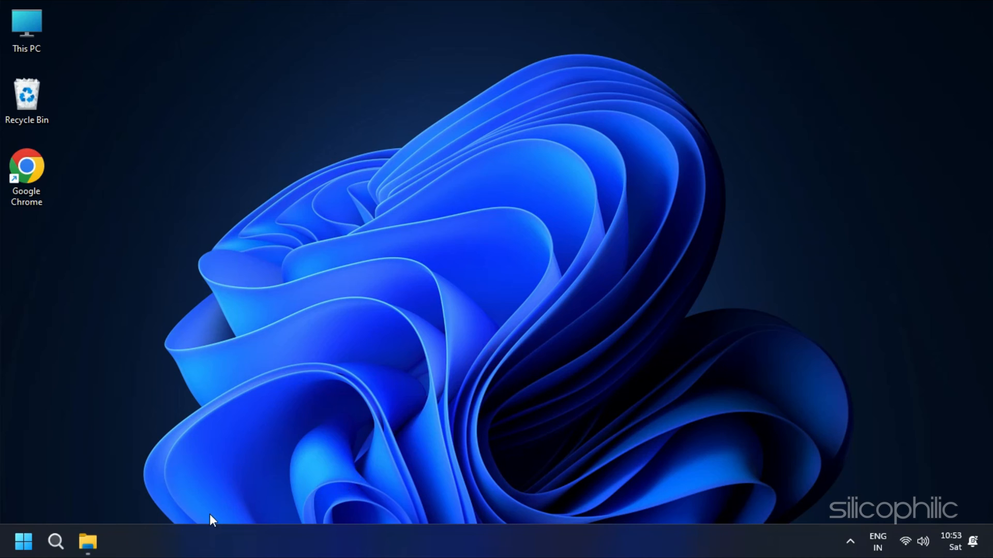
Via Control Panel > System > Advanced system settings > Performance, untick Smooth-scroll list boxes.
type("Control Panel")
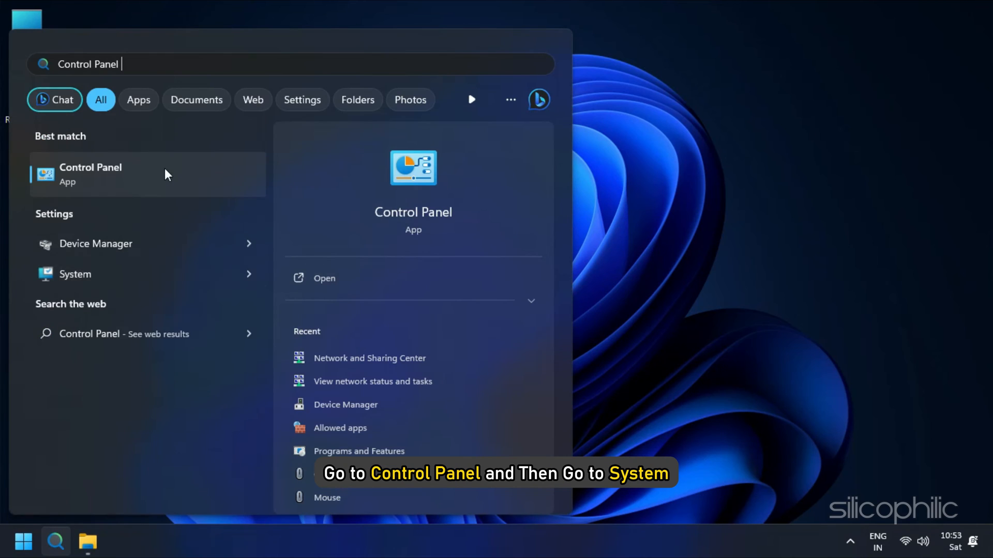
left_click(91, 174)
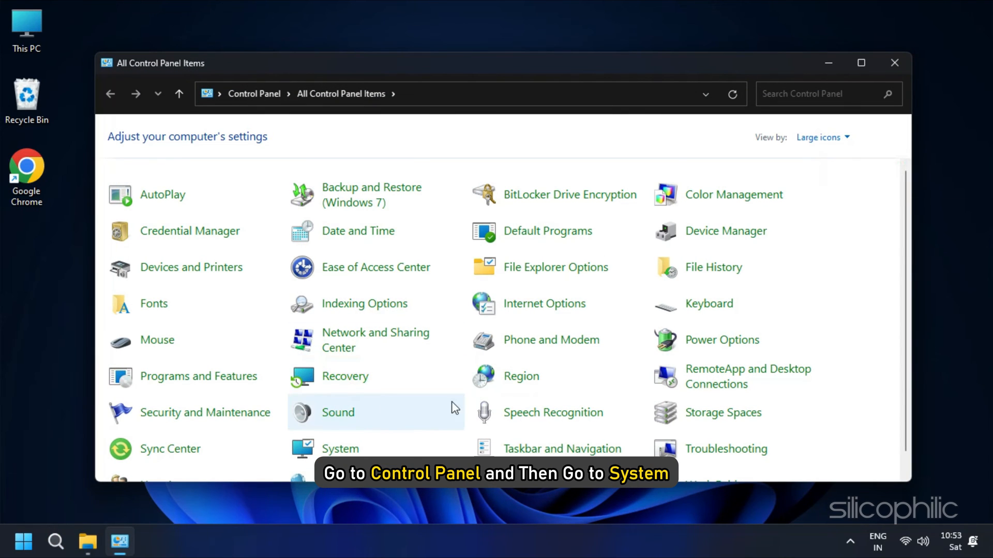
left_click(342, 448)
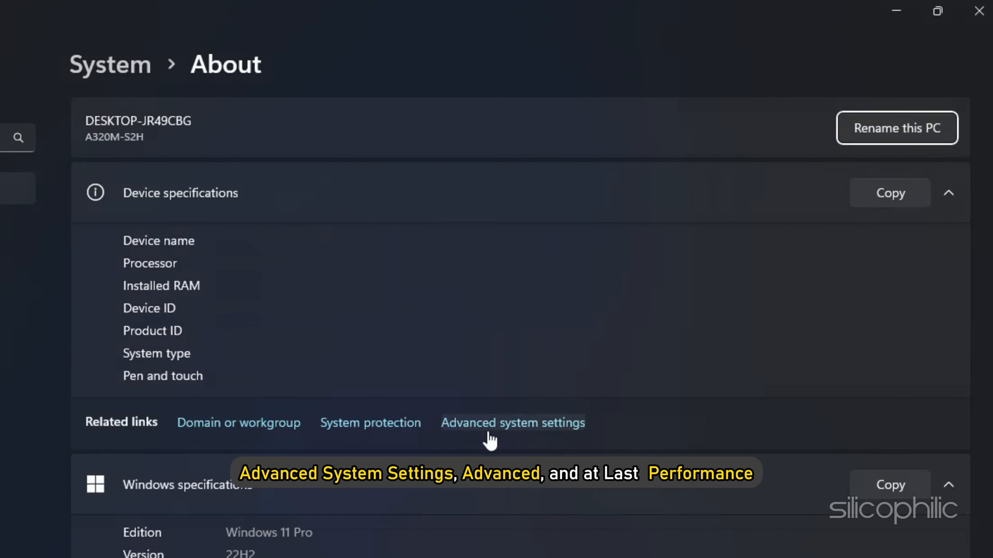
left_click(513, 423)
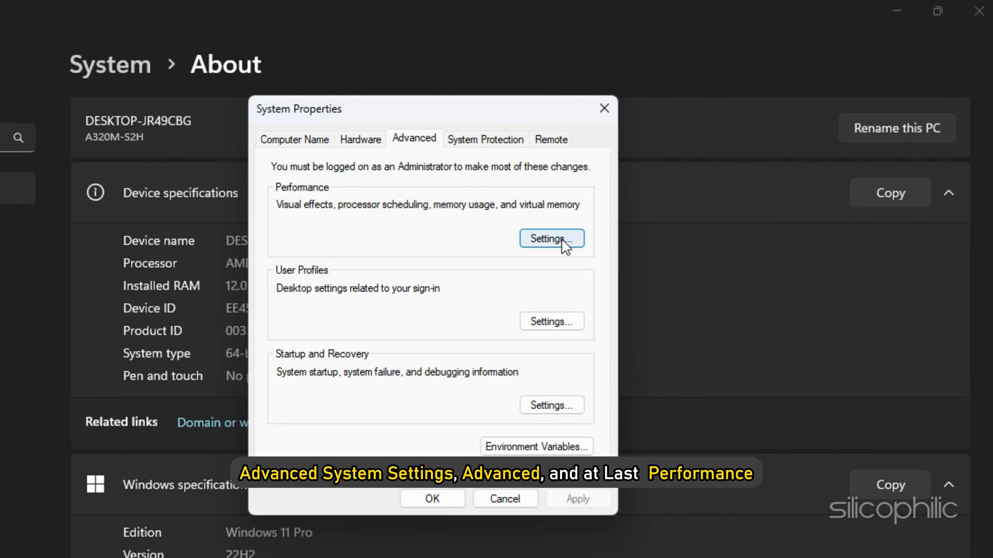
left_click(553, 238)
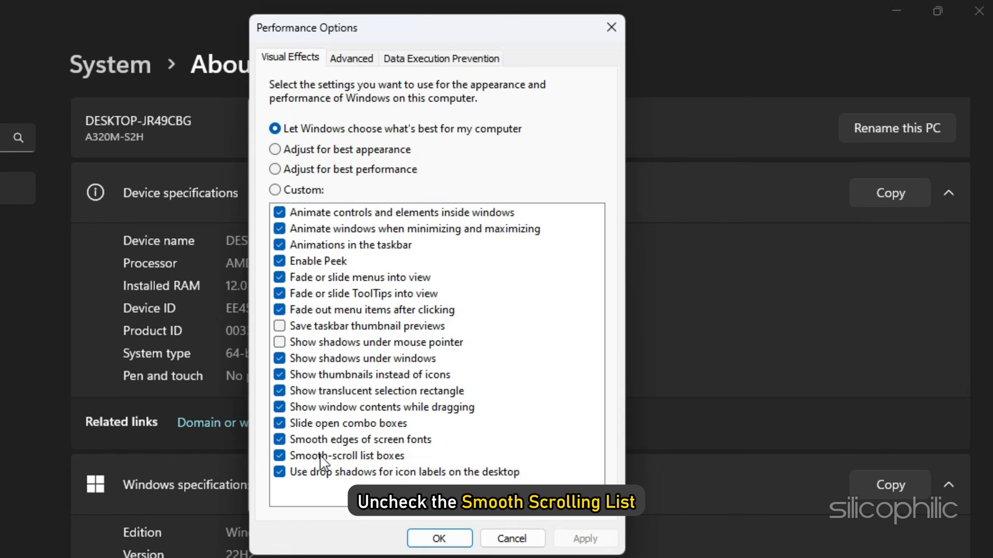
left_click(280, 456)
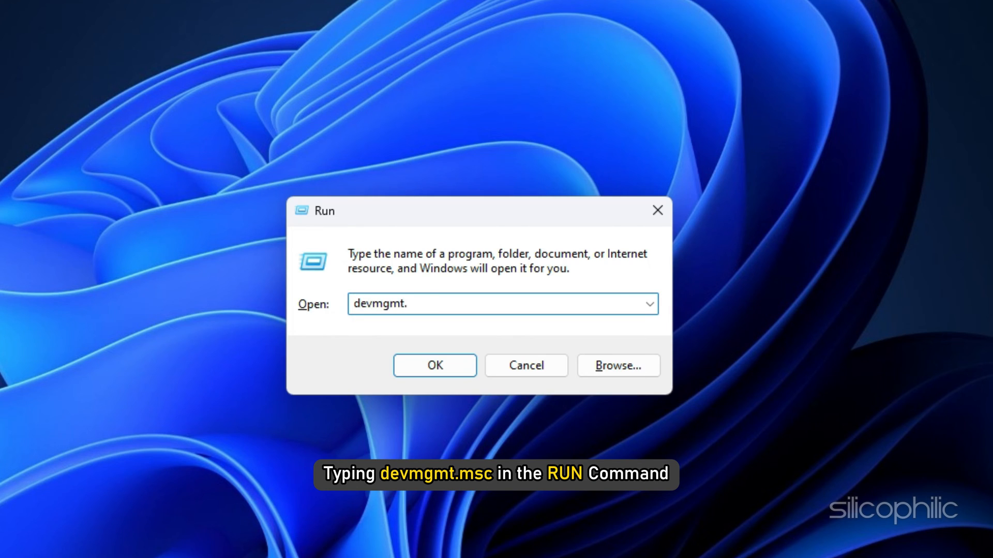
Run devmgmt.msc and uninstall the NVIDIA GeForce RTX 4060 Ti display adapter, confirming the prompt.
left_click(434, 366)
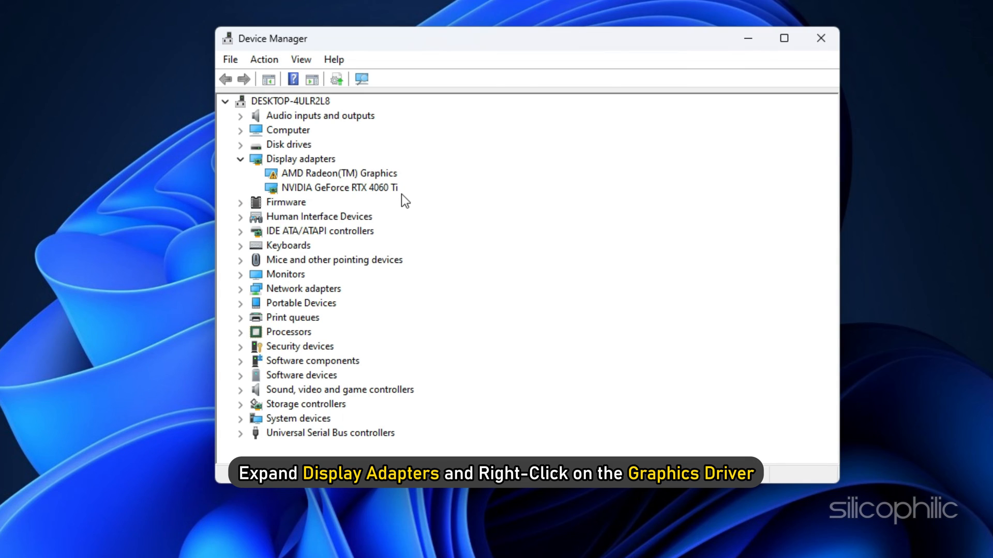
right_click(339, 187)
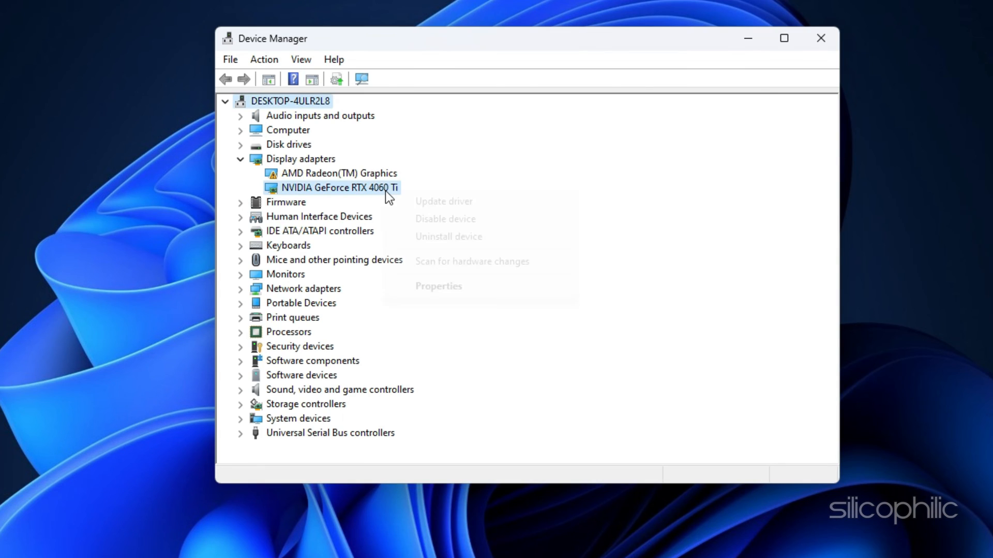
left_click(448, 237)
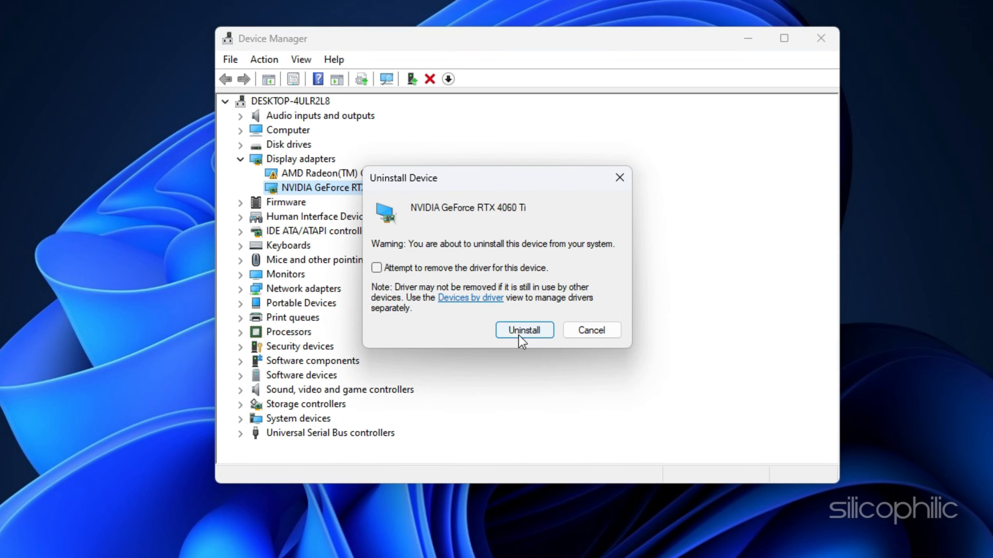
left_click(524, 331)
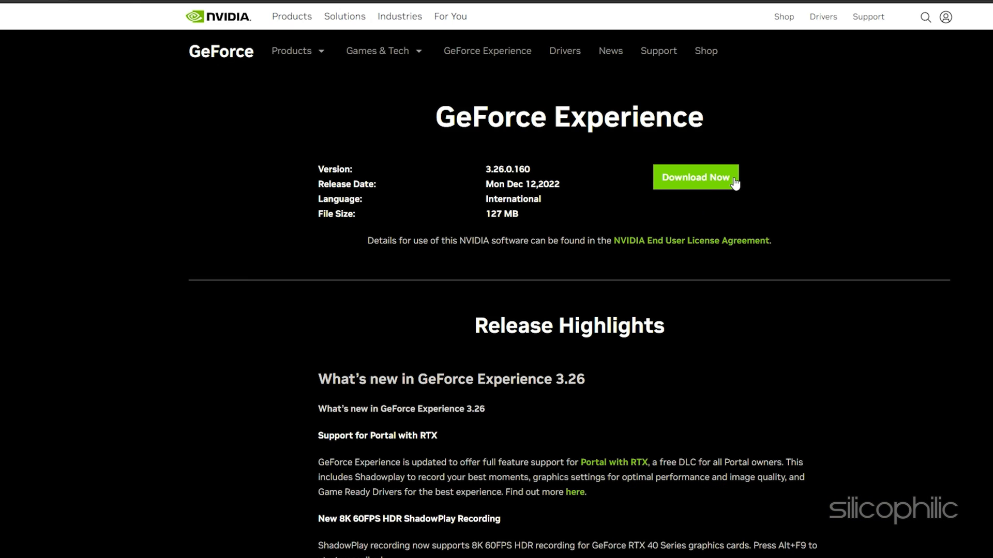
Start the GeForce Experience installer download with Download Now.
left_click(696, 177)
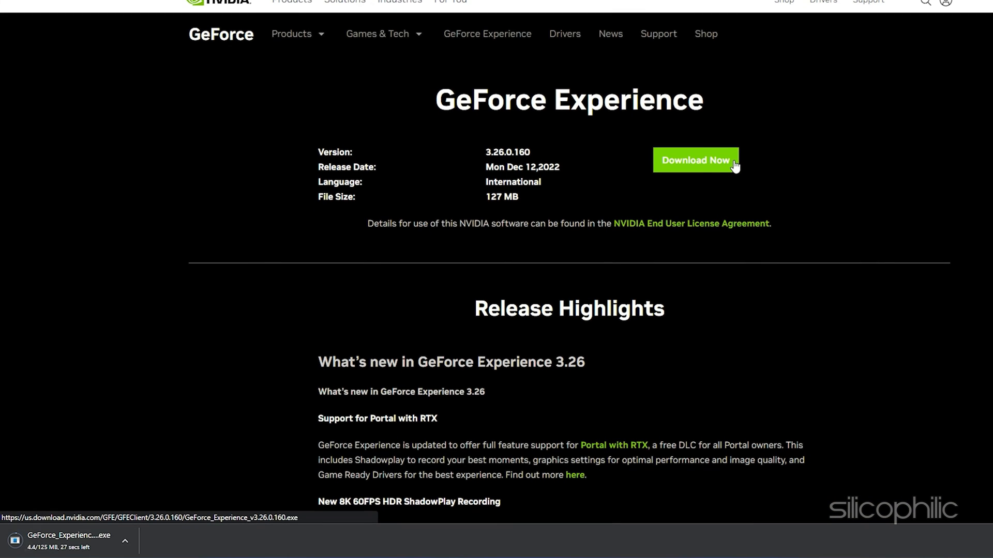